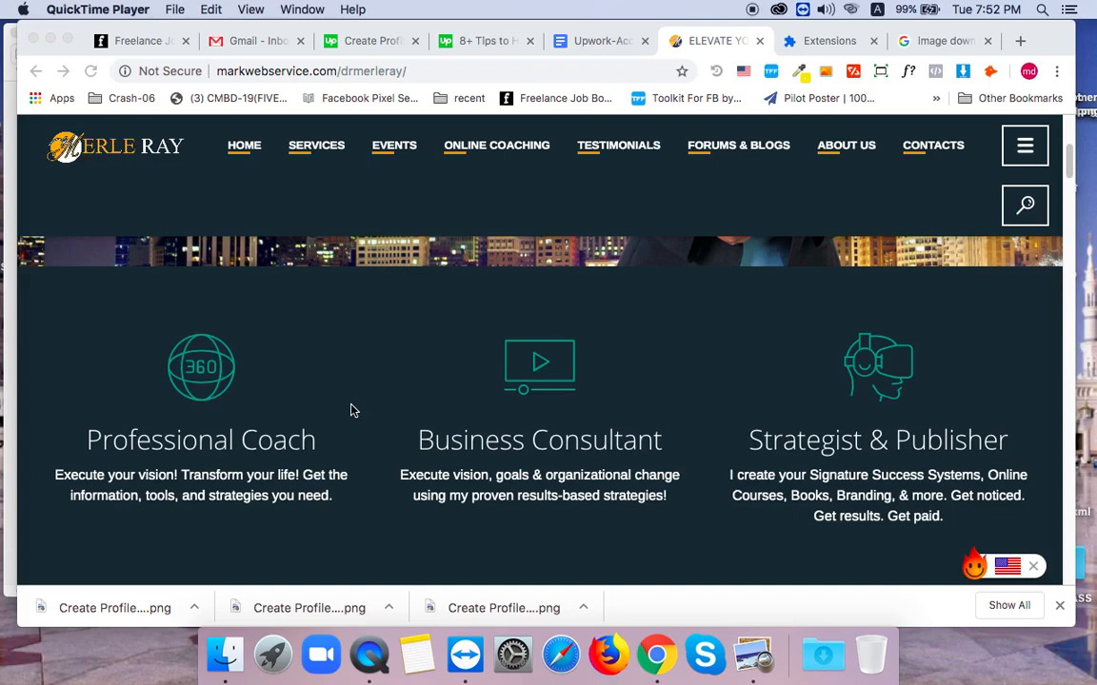
mouse_move(367, 431)
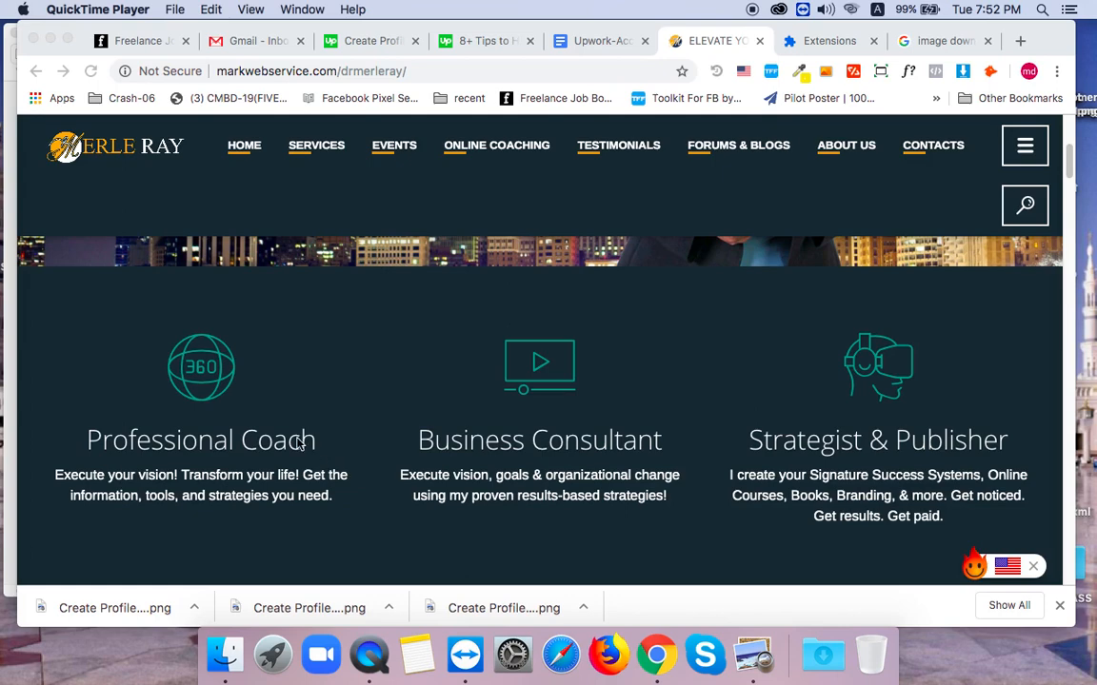
mouse_move(564, 533)
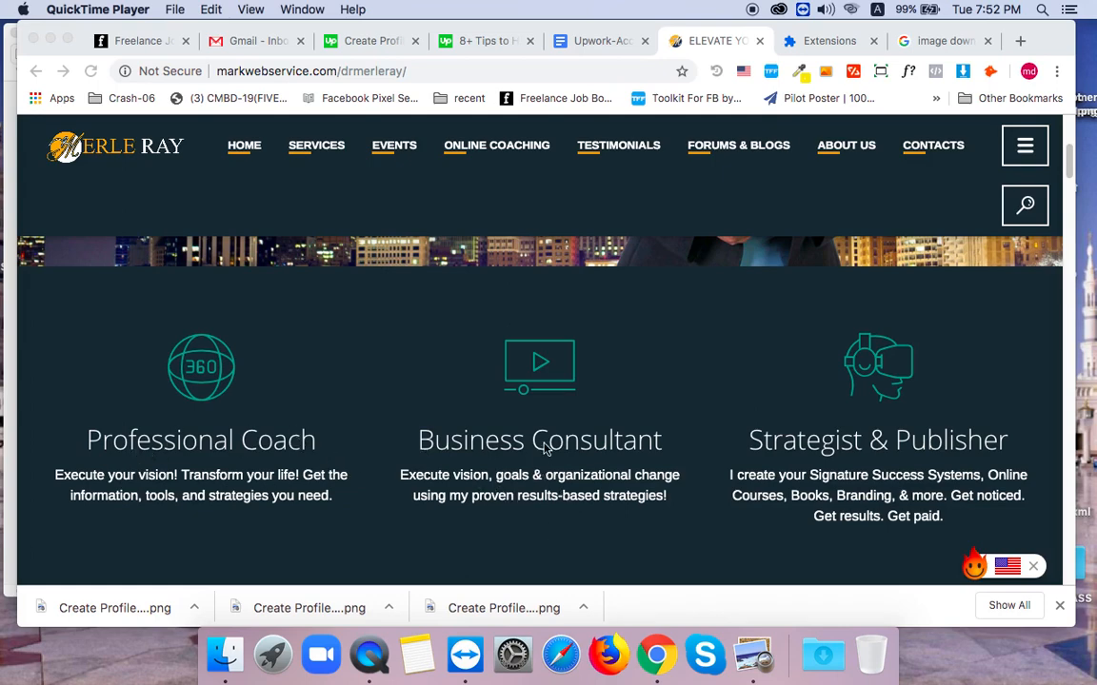
mouse_move(477, 502)
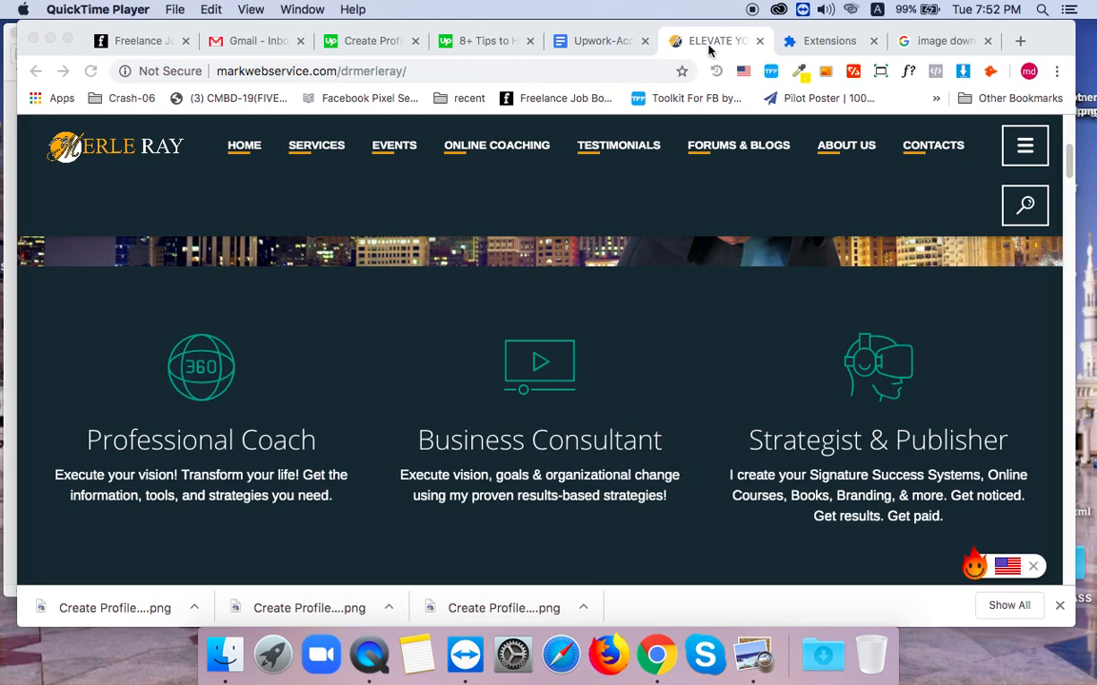
Check the installed extensions page, toggling its side menu open and closed
left_click(830, 41)
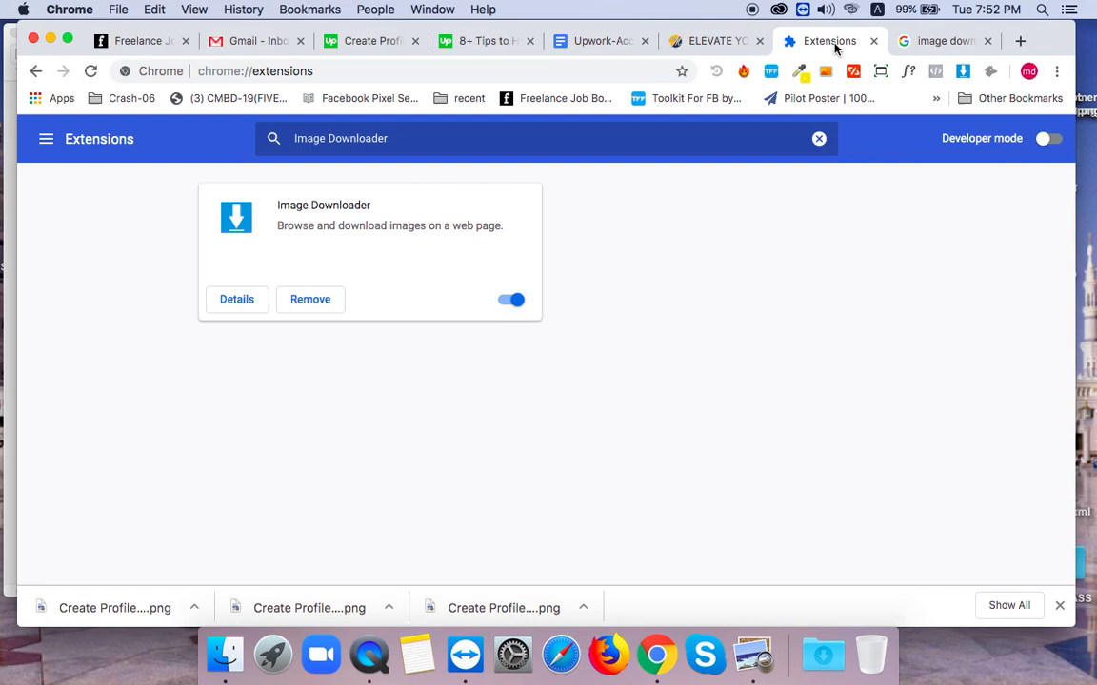
left_click(45, 139)
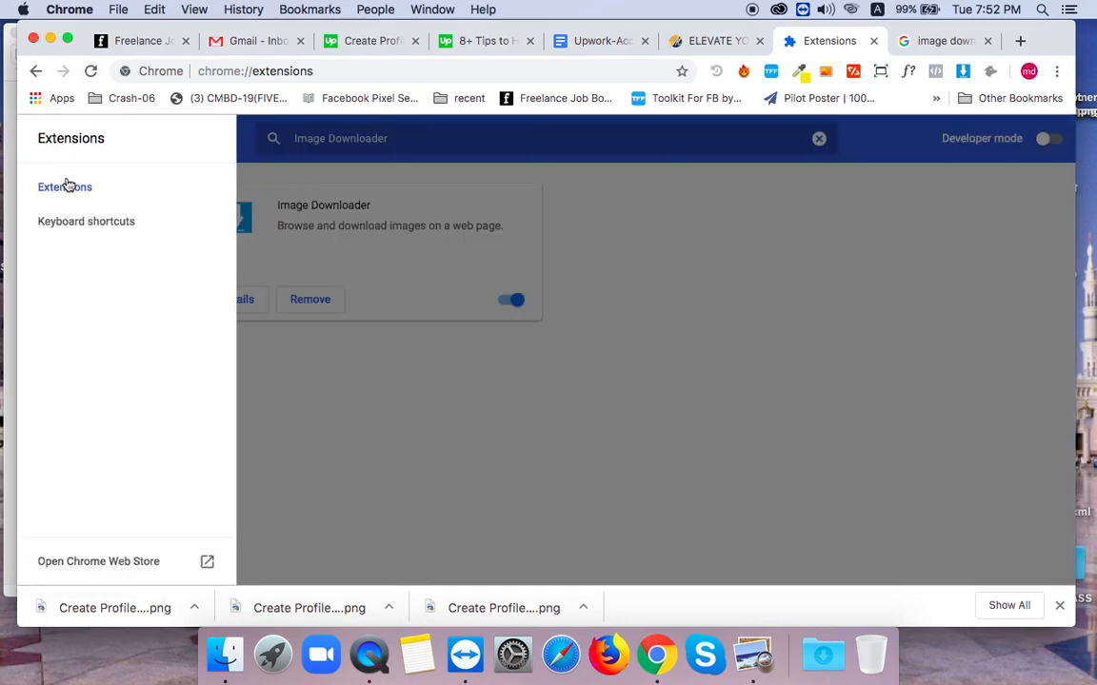
left_click(46, 139)
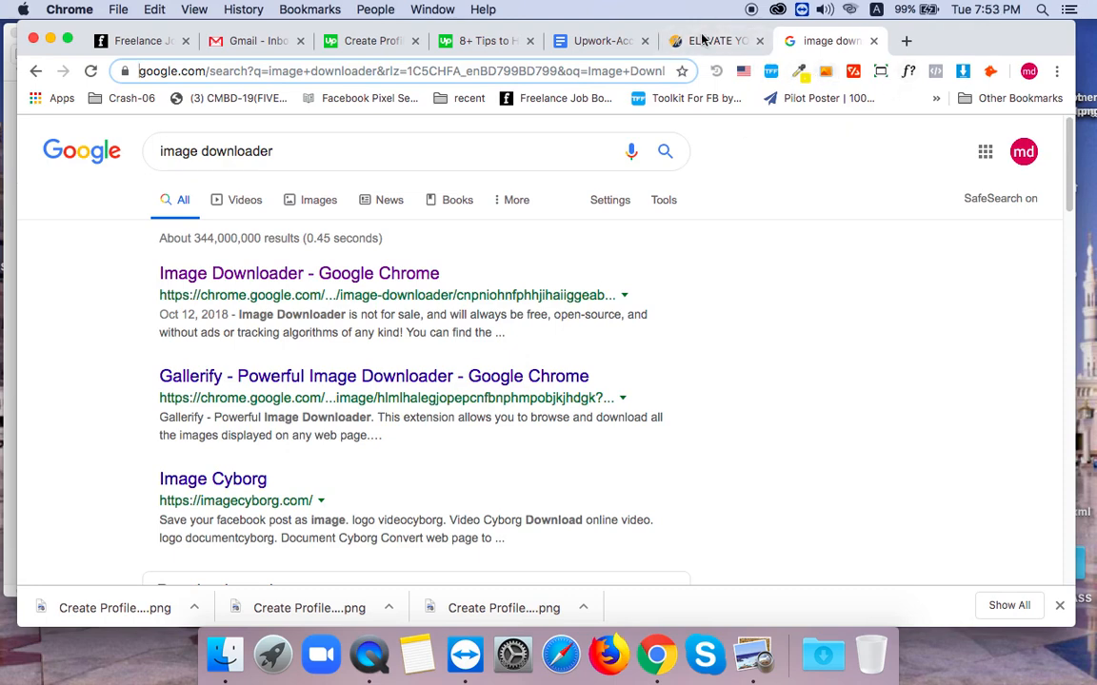
Switch back to the Merle Ray site tab, clear the paragraph selection, and select 'Coach'
left_click(805, 41)
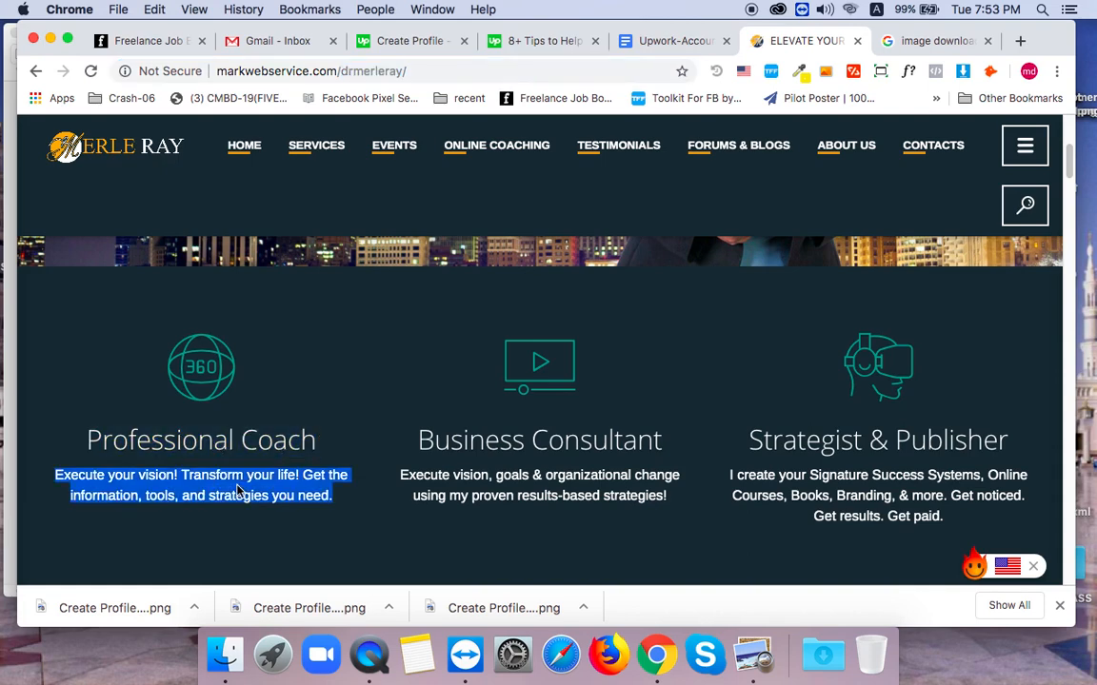
left_click(238, 489)
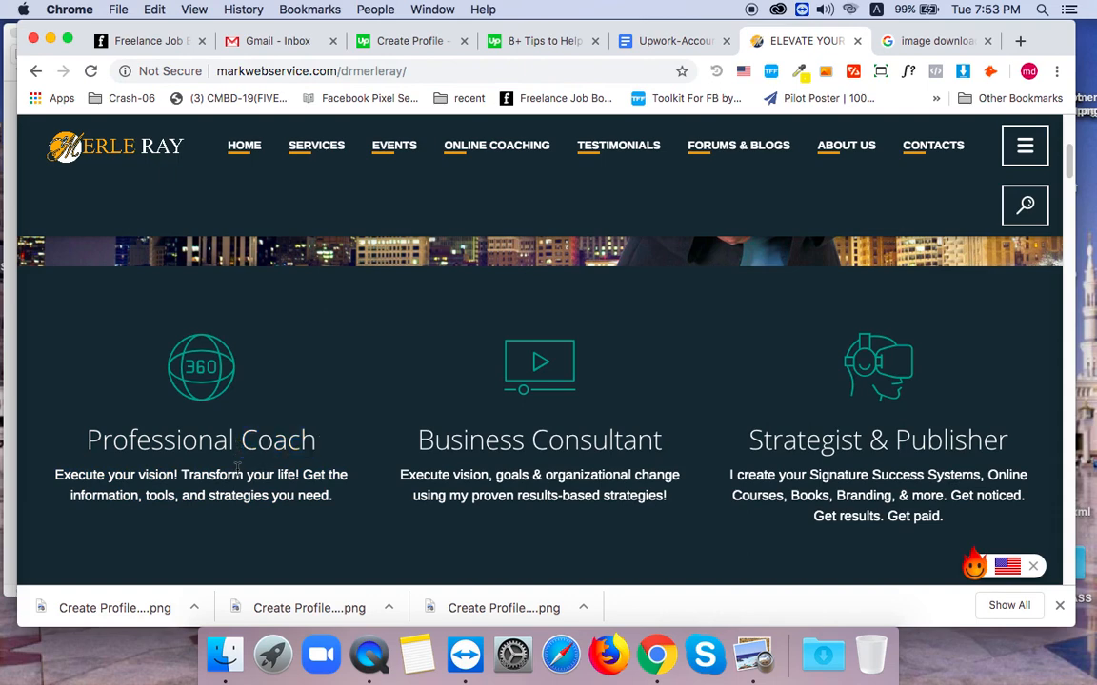
double_click(277, 440)
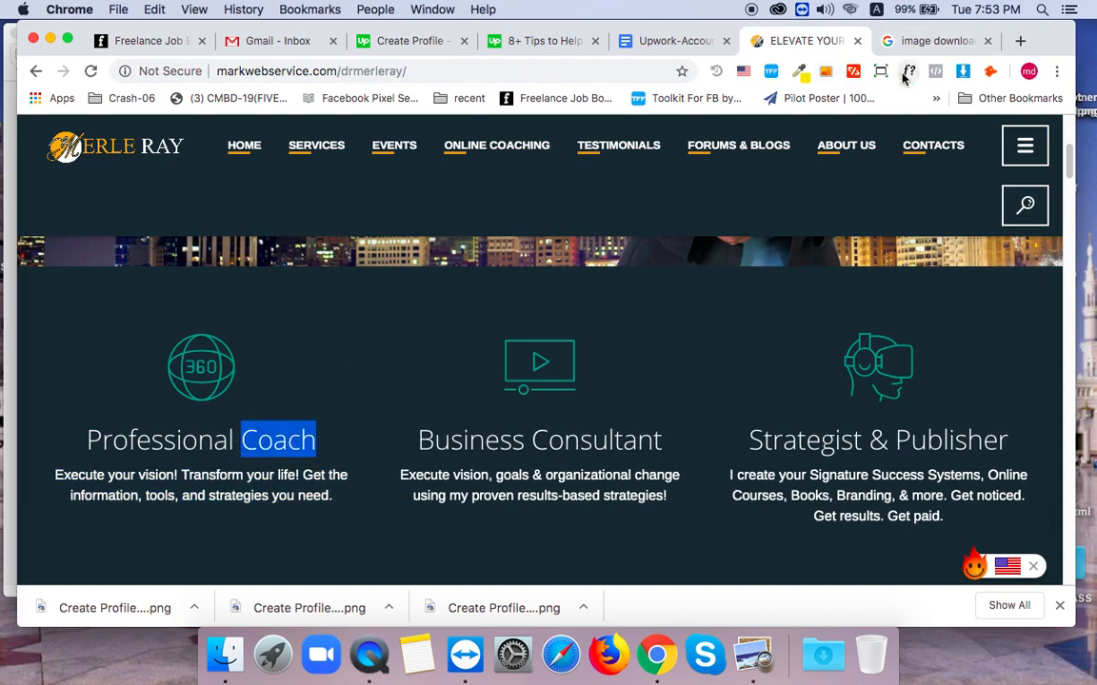
mouse_move(904, 72)
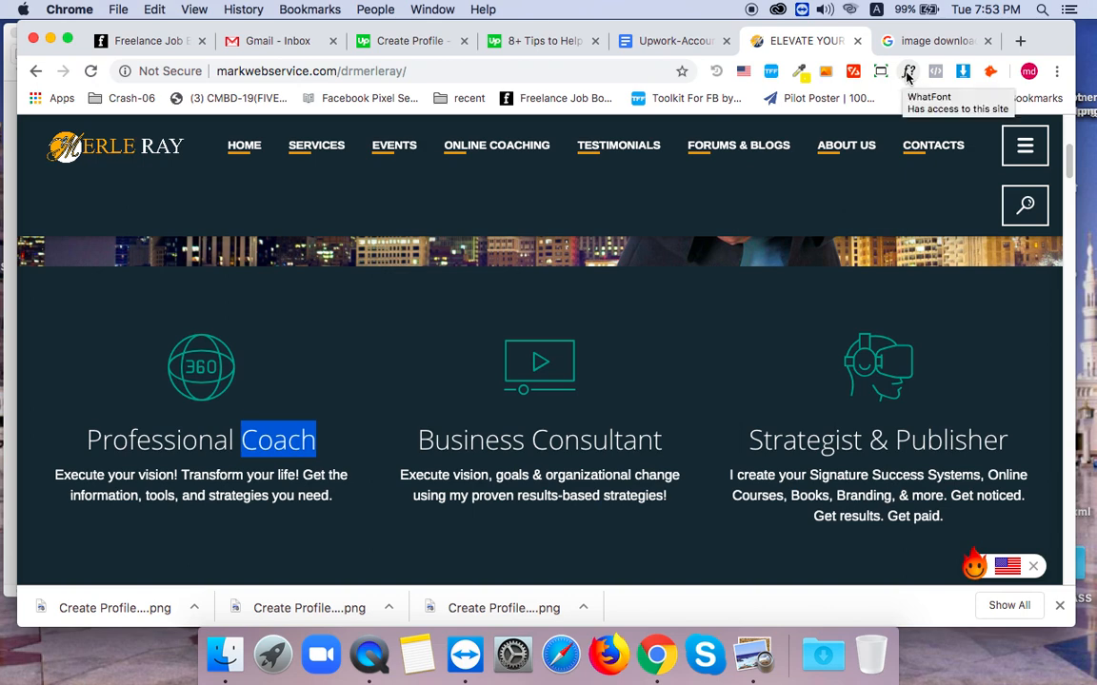
mouse_move(182, 454)
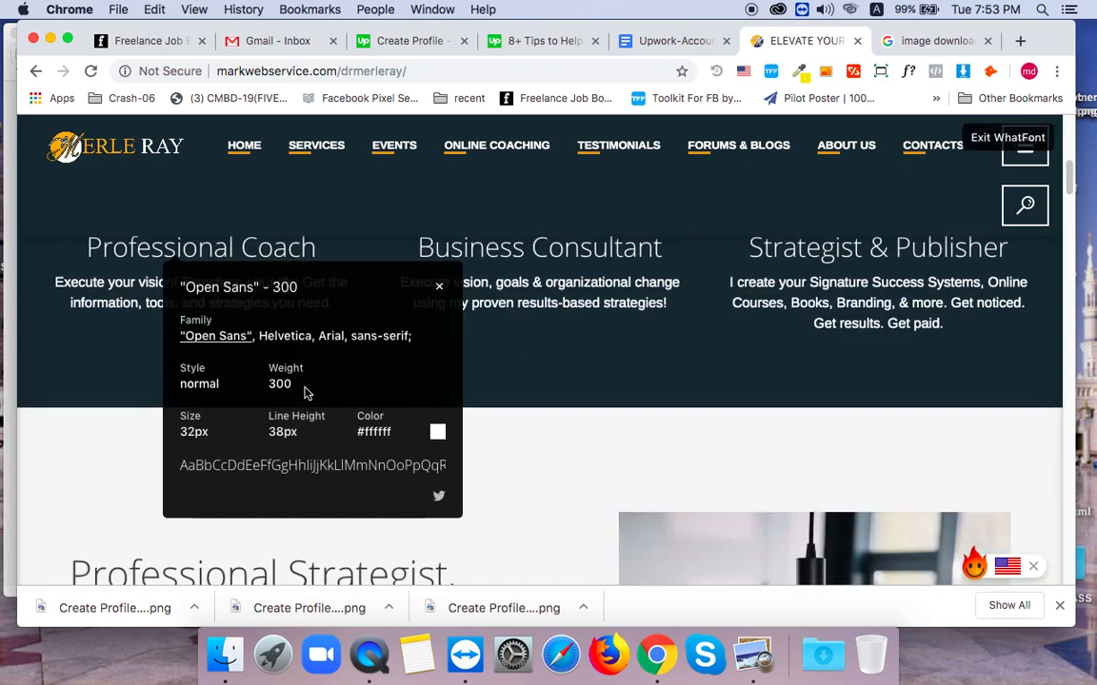
mouse_move(244, 303)
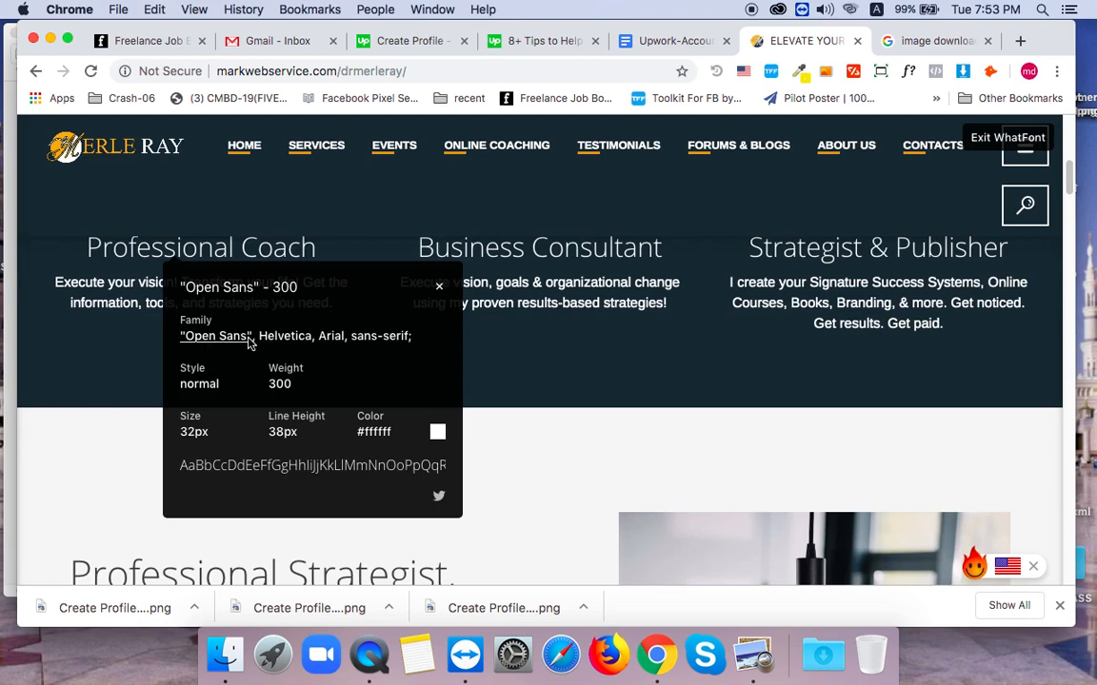
mouse_move(285, 341)
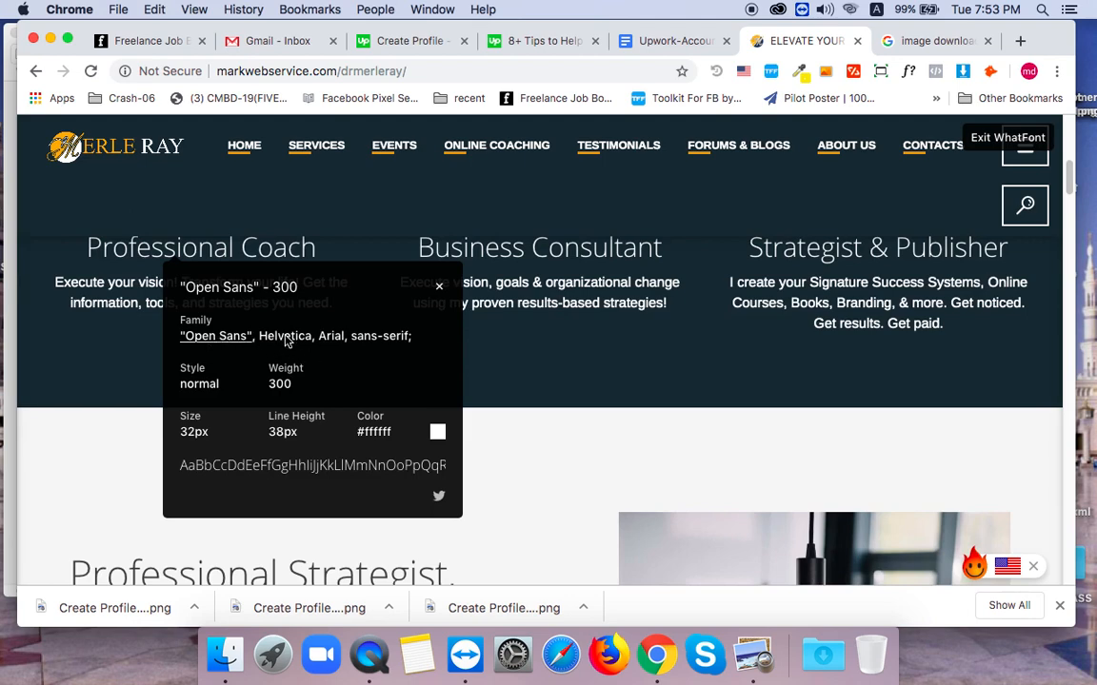
mouse_move(301, 353)
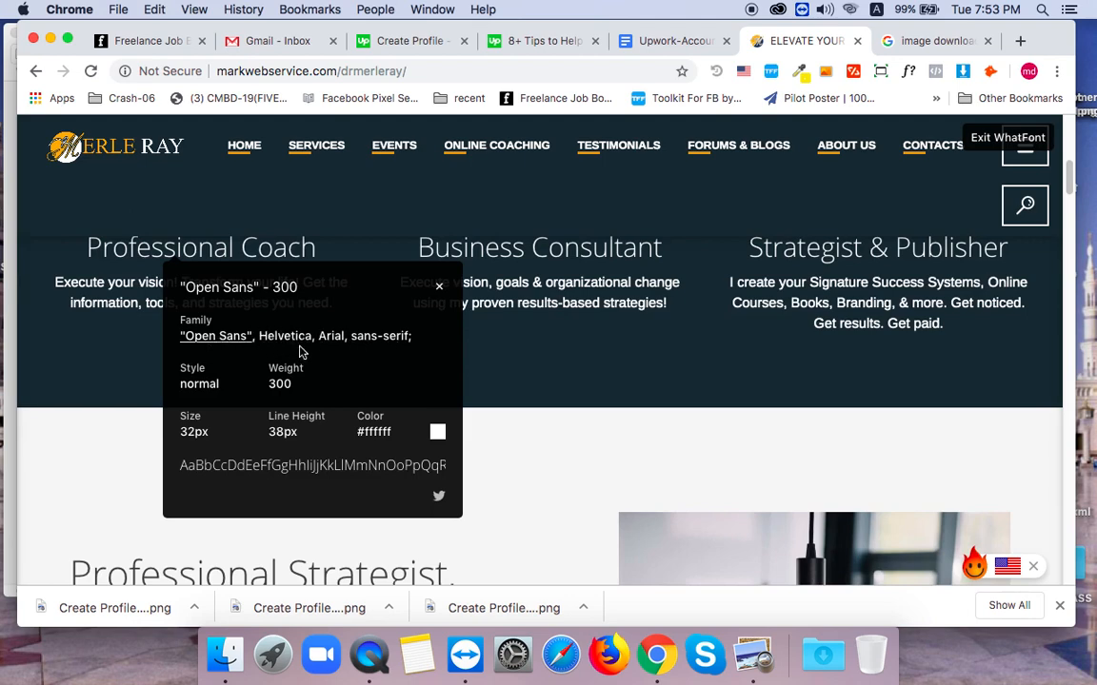
mouse_move(287, 395)
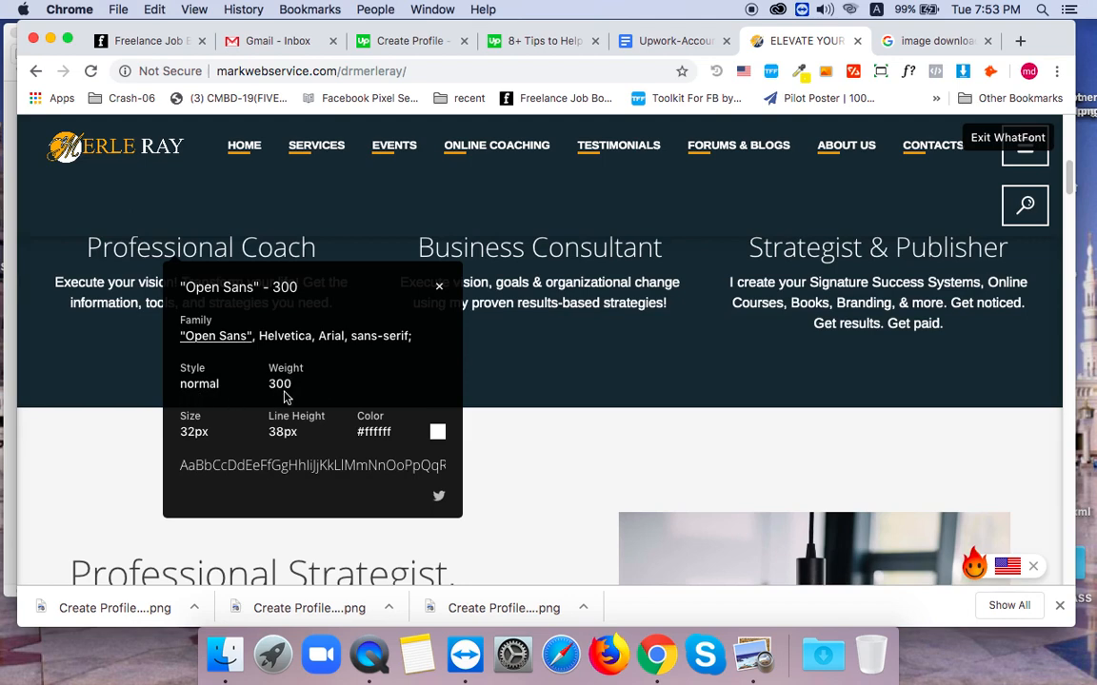
mouse_move(177, 432)
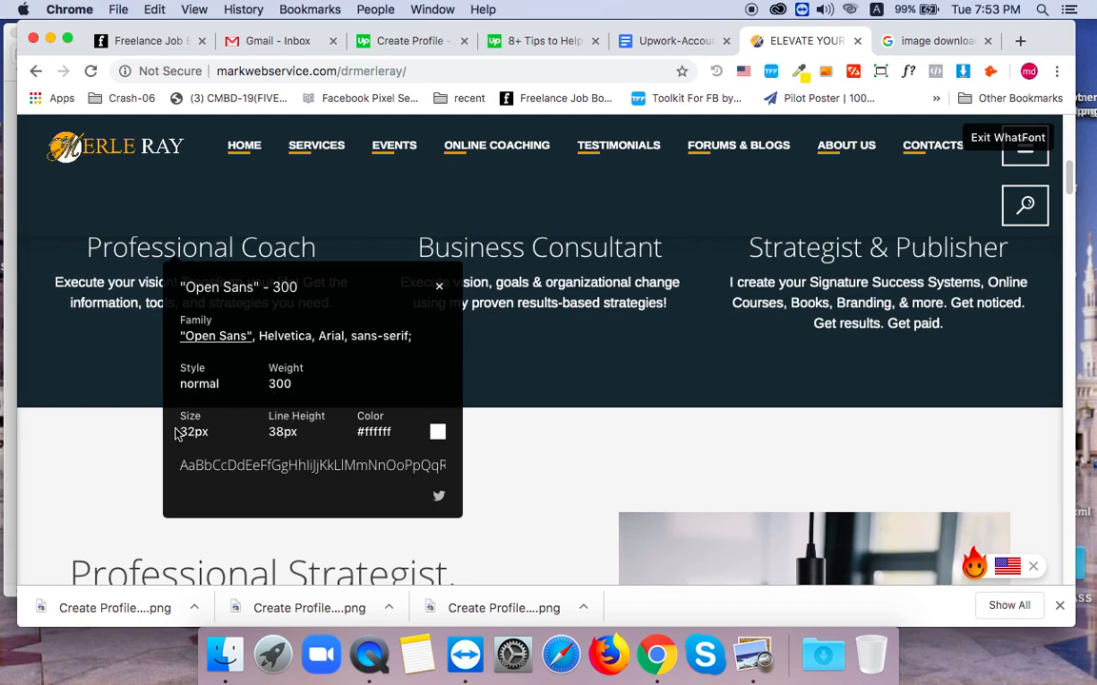
mouse_move(193, 445)
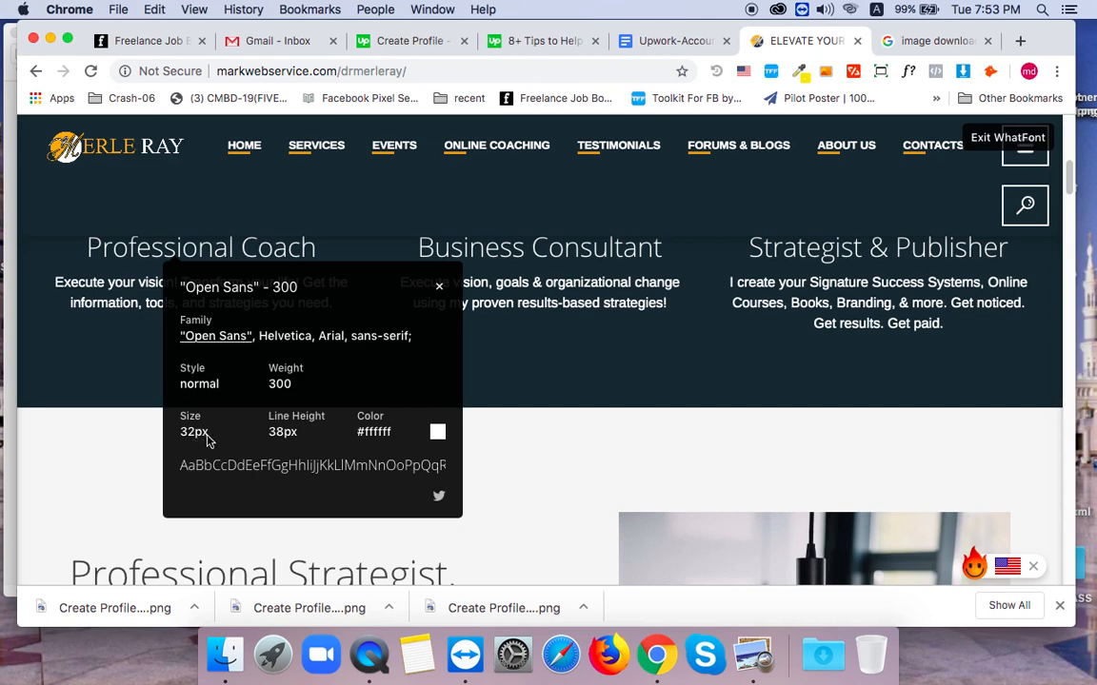
mouse_move(286, 452)
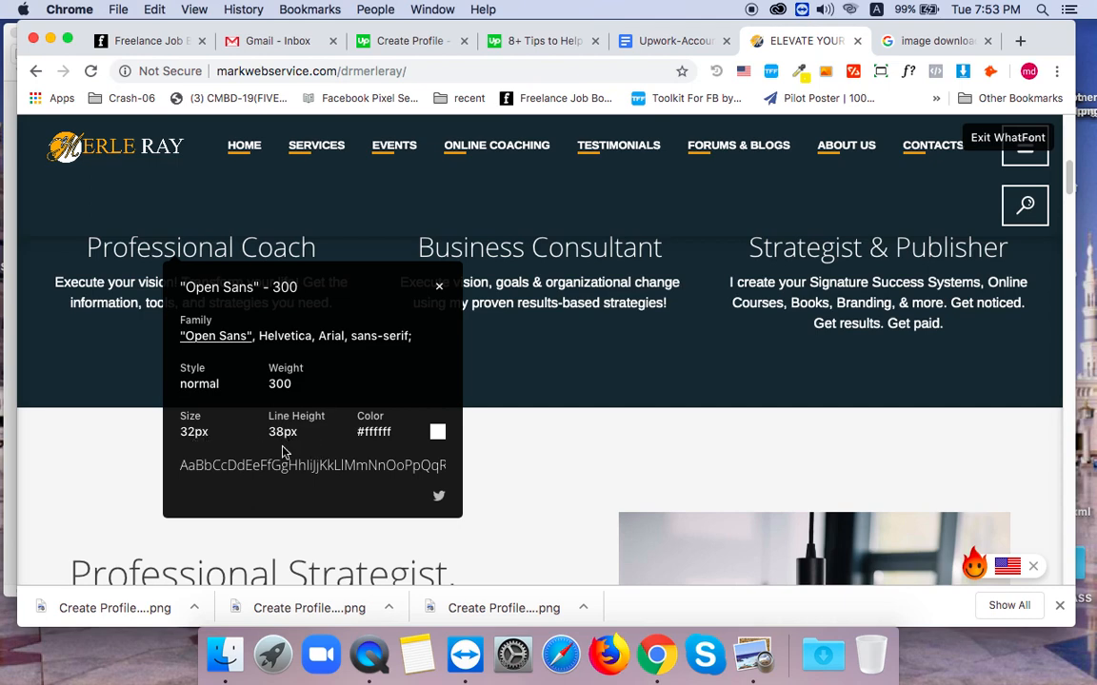
mouse_move(427, 436)
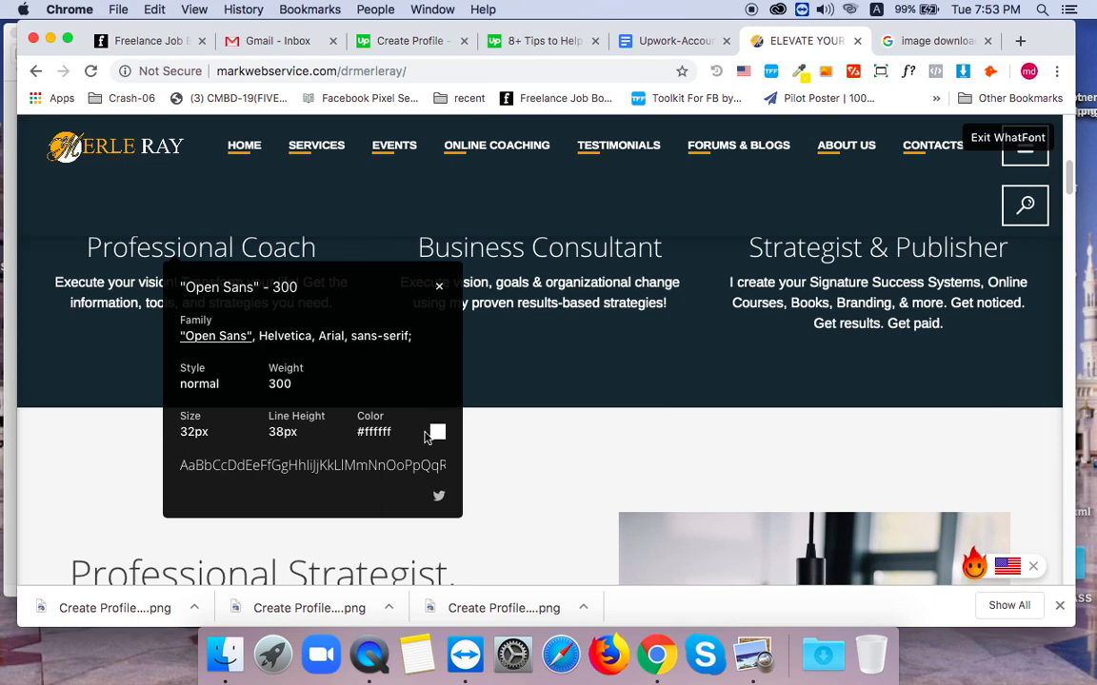
mouse_move(806, 281)
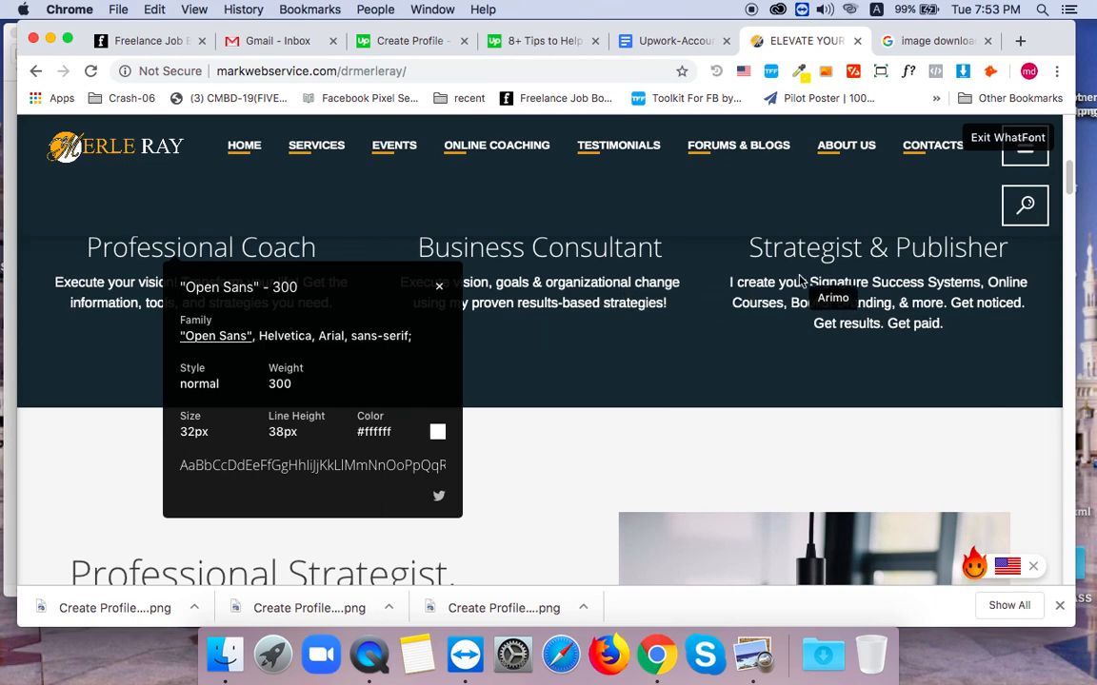
Inspect the Strategist & Publisher paragraph font (Arimo, 400, 16px), then turn WhatFont off
left_click(876, 282)
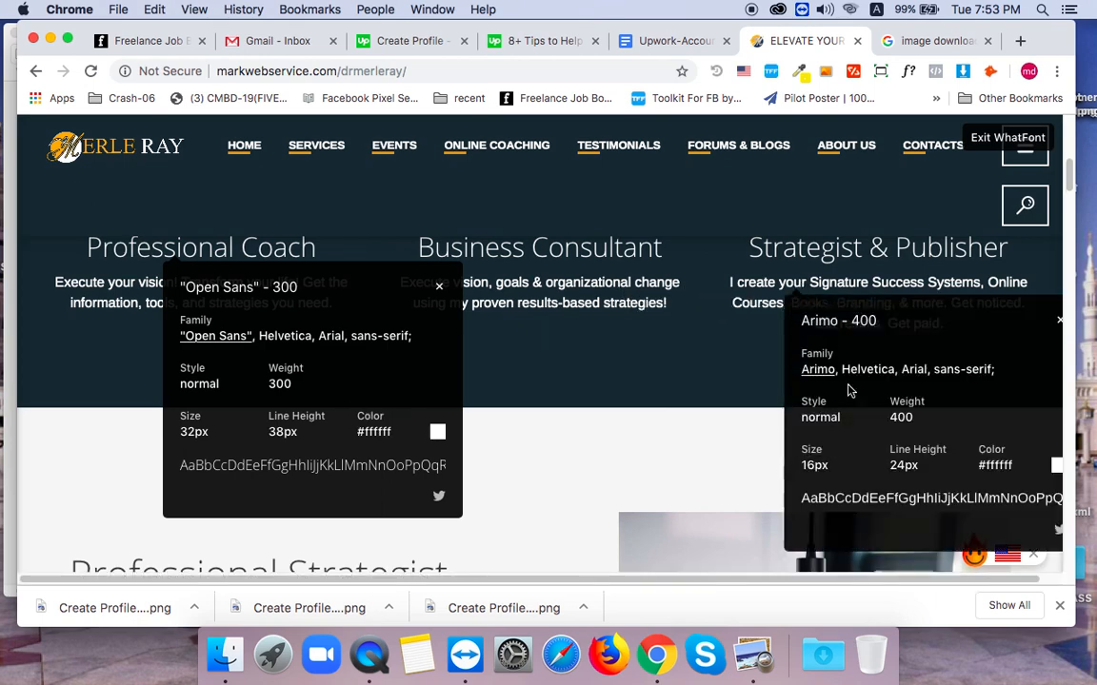
mouse_move(814, 333)
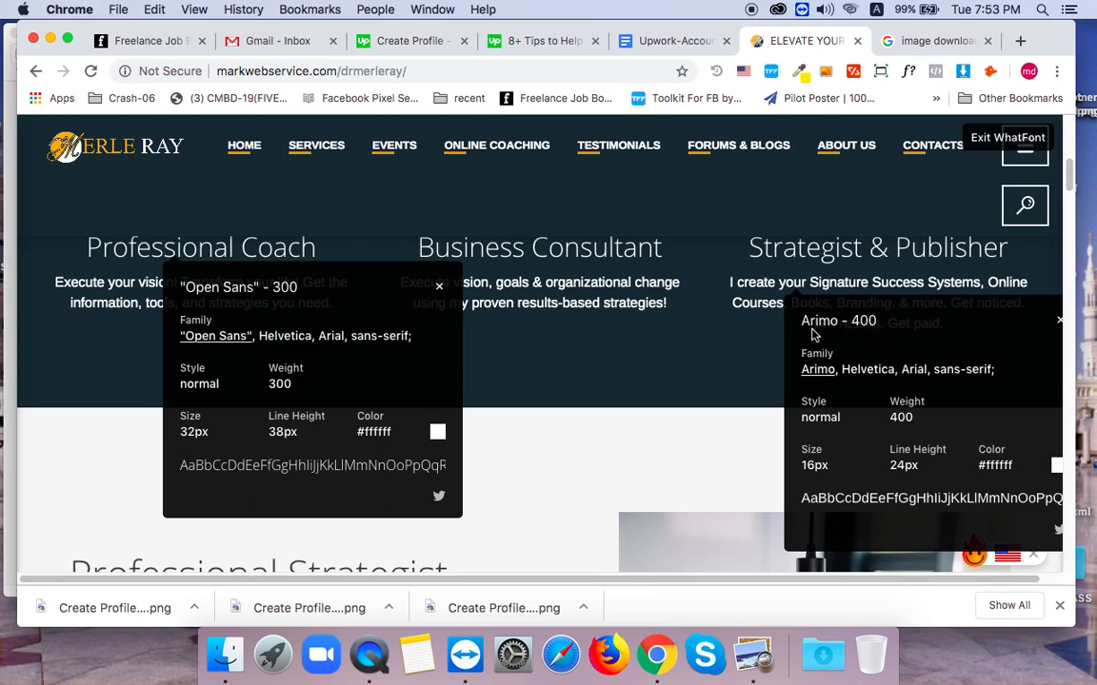
mouse_move(842, 338)
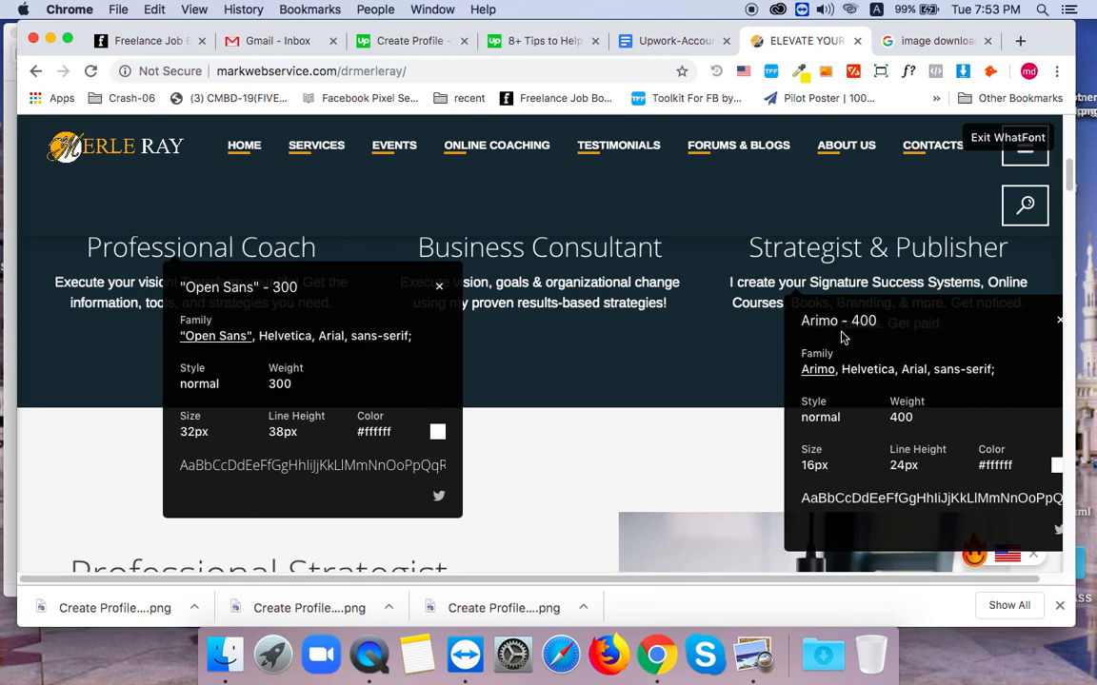
mouse_move(871, 430)
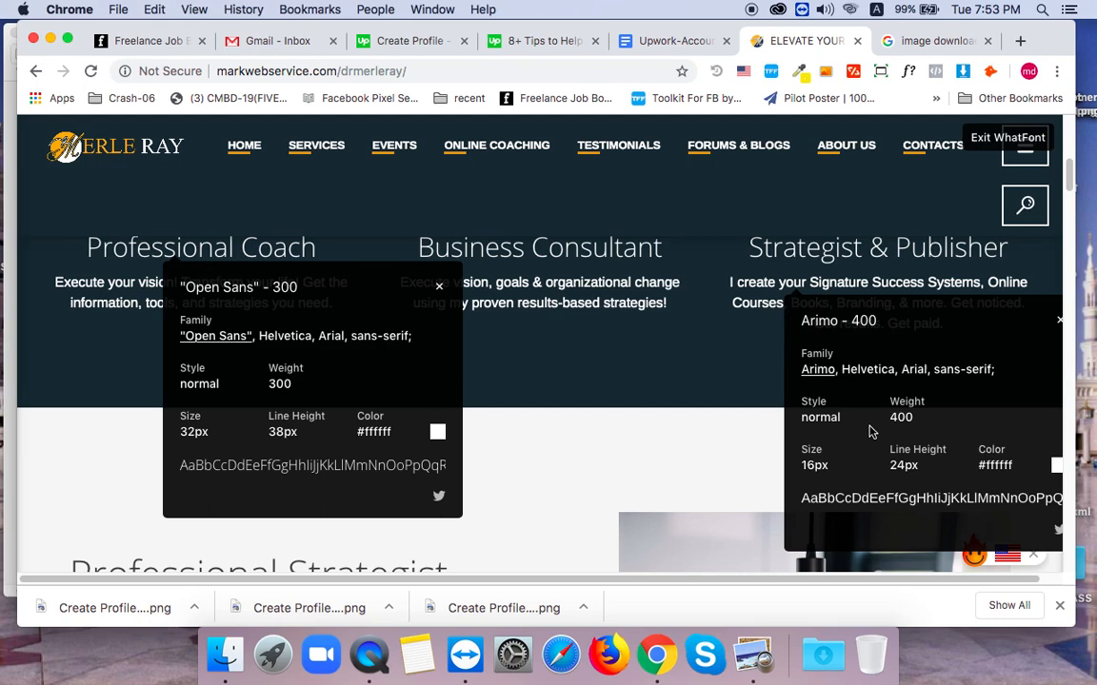
mouse_move(840, 413)
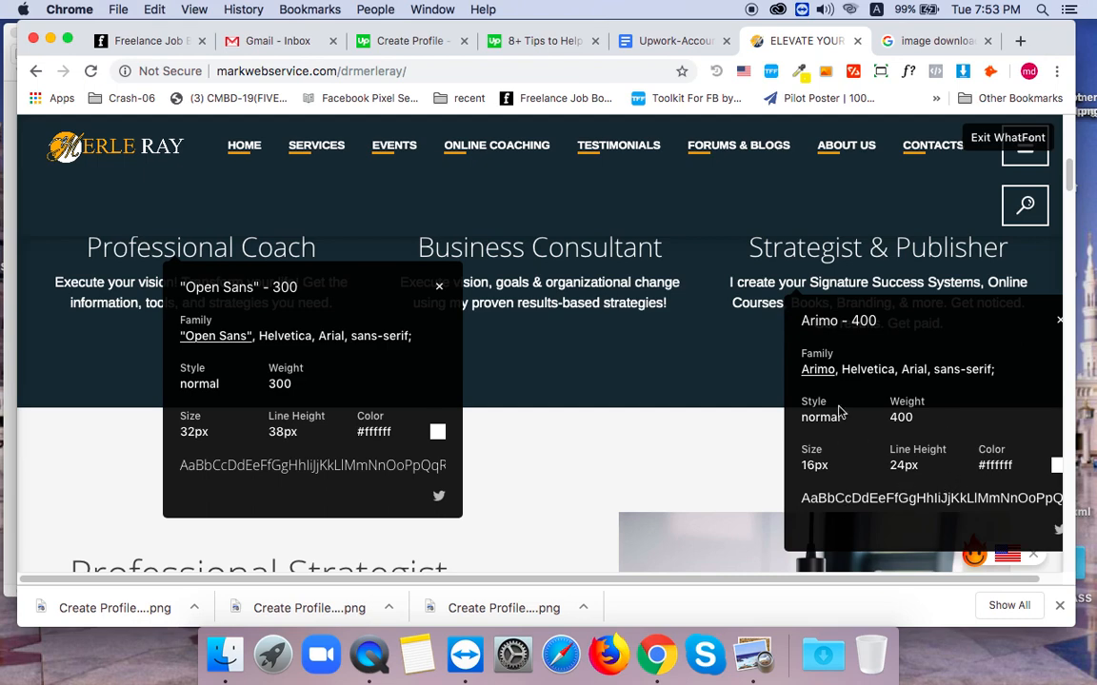
mouse_move(796, 114)
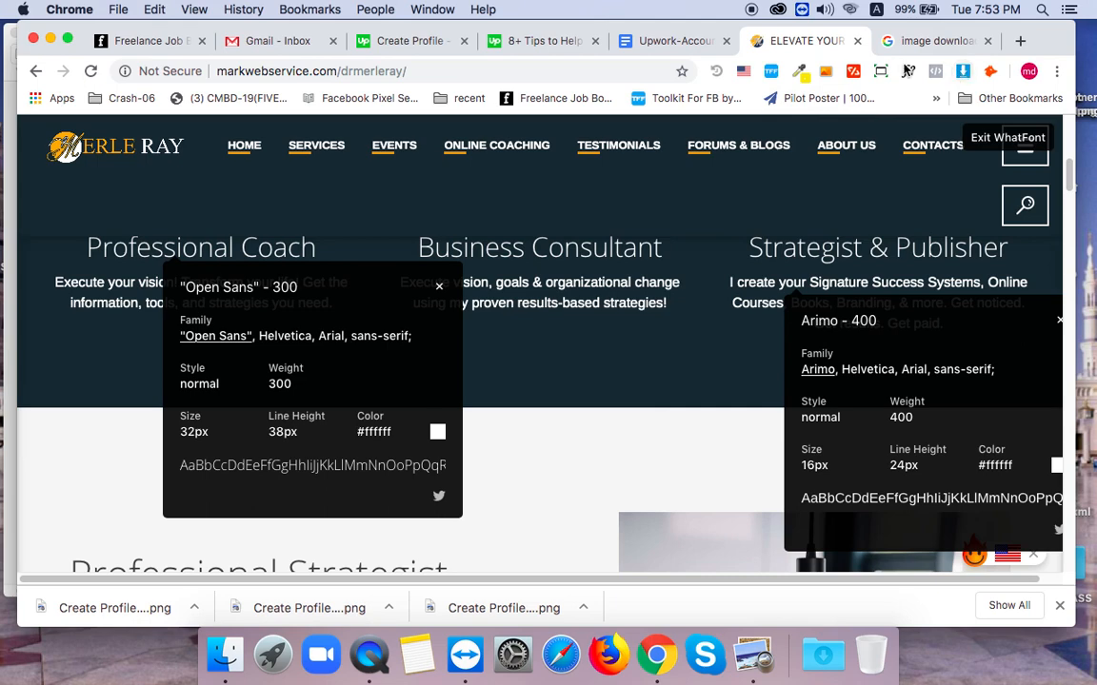
mouse_move(909, 71)
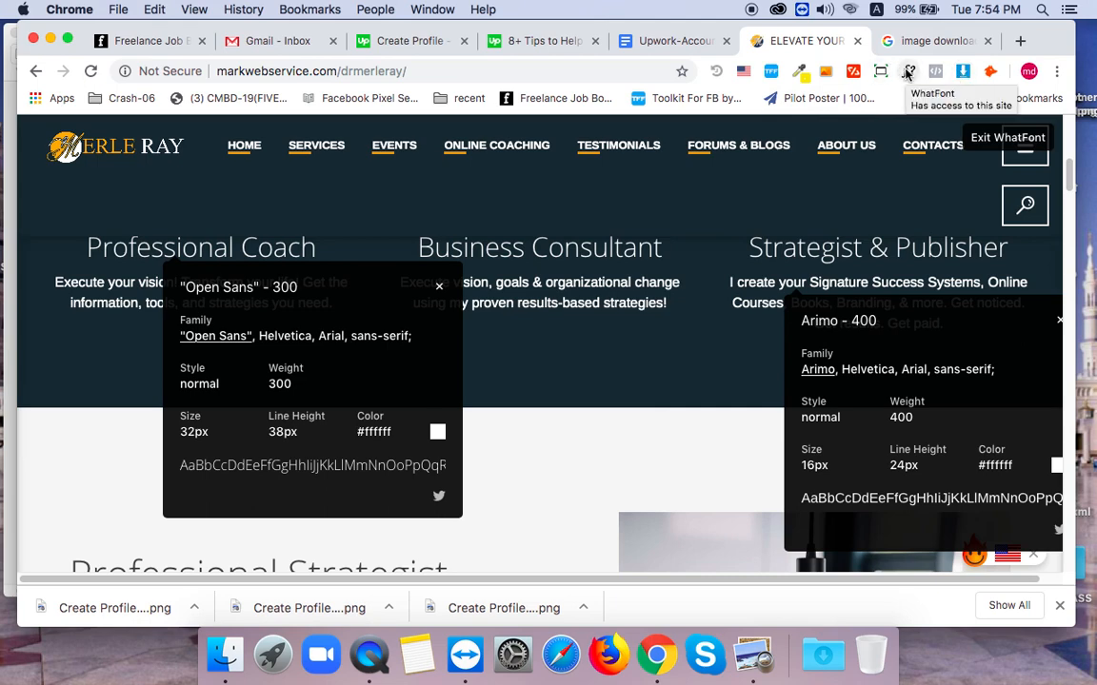
left_click(1020, 41)
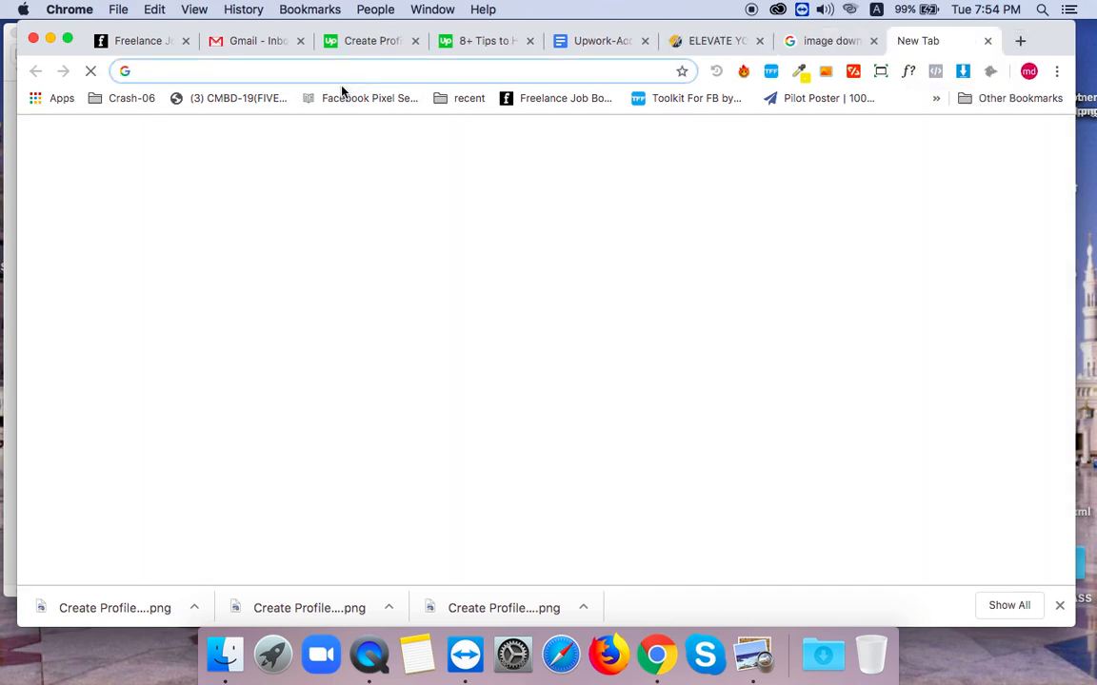
Search Google for 'whatfont extension' and open the WhatFont Chrome Web Store result
type("whatfont")
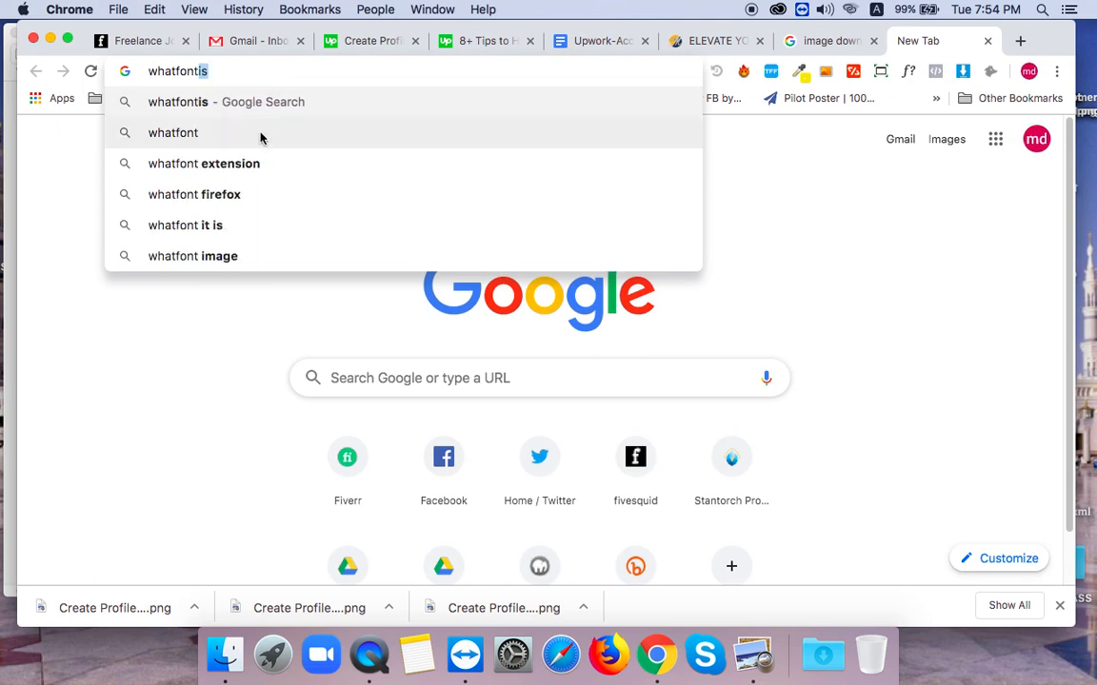
left_click(203, 163)
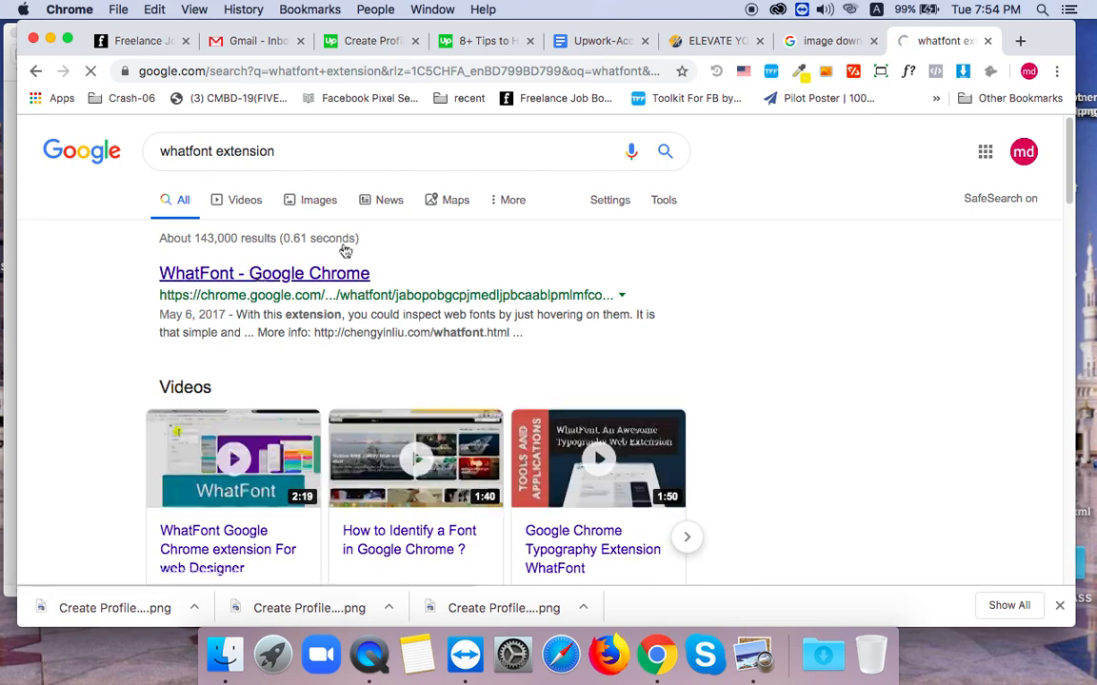
left_click(264, 273)
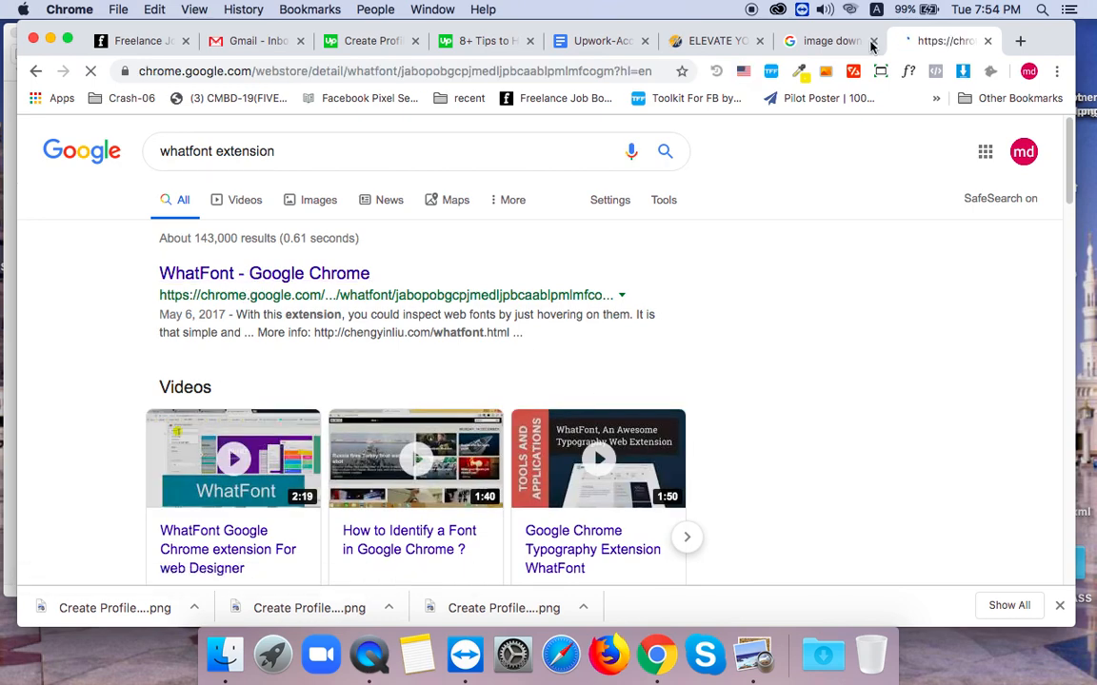